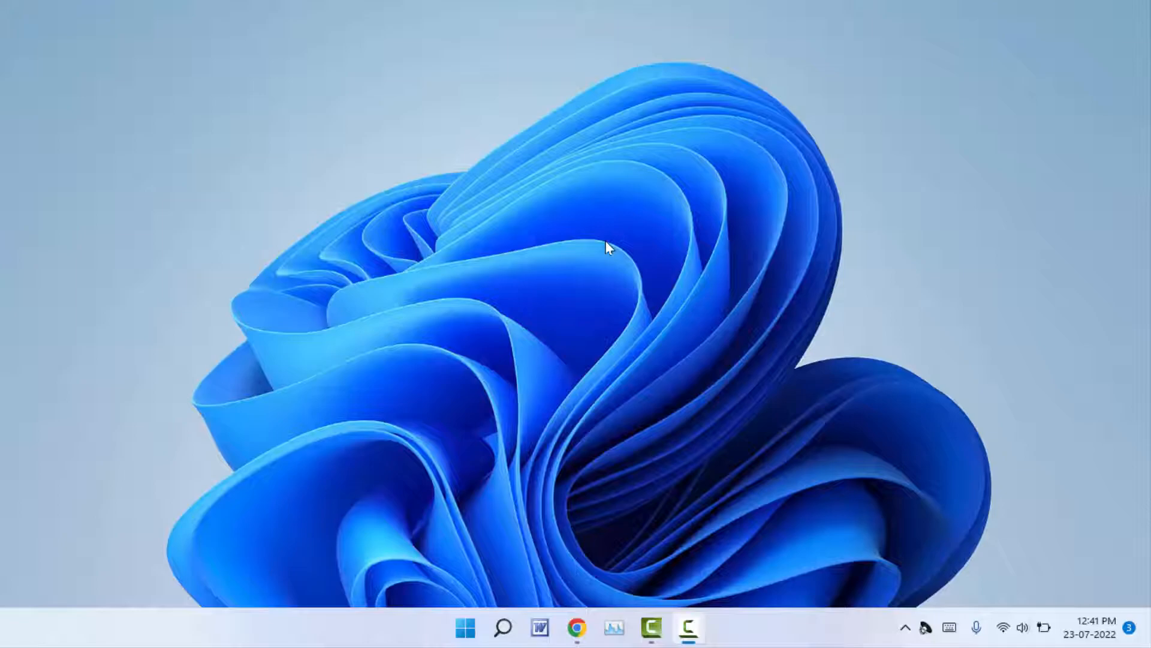
Launch Google Chrome from the taskbar so it opens on the Google home page
click(577, 628)
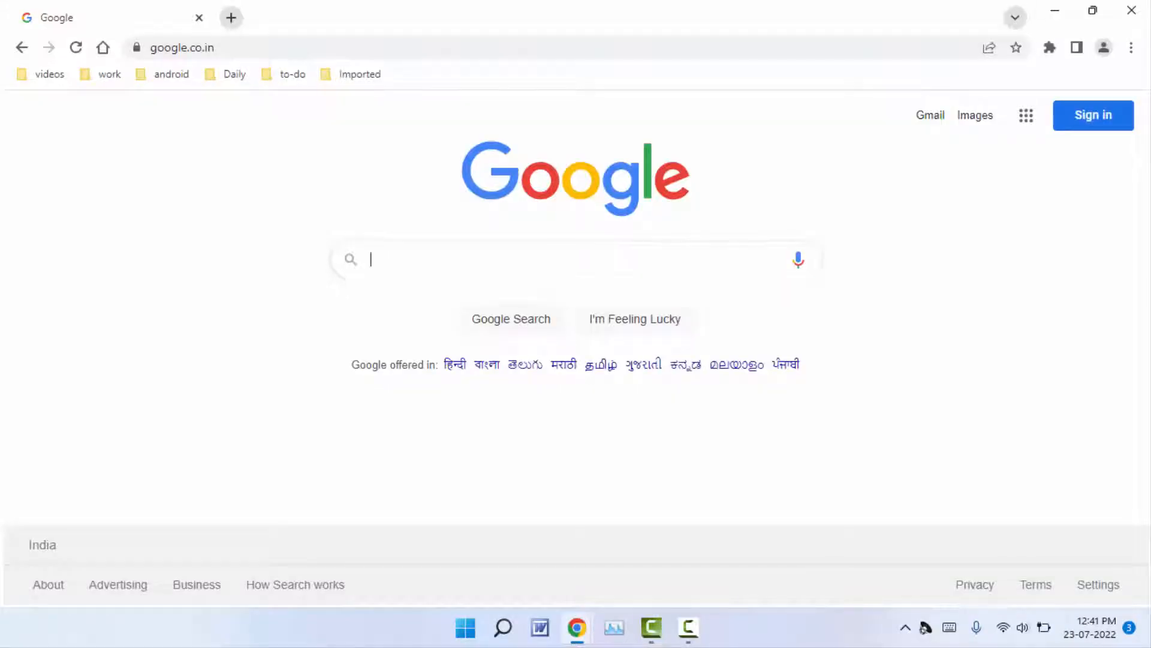
mouse_move(1131, 47)
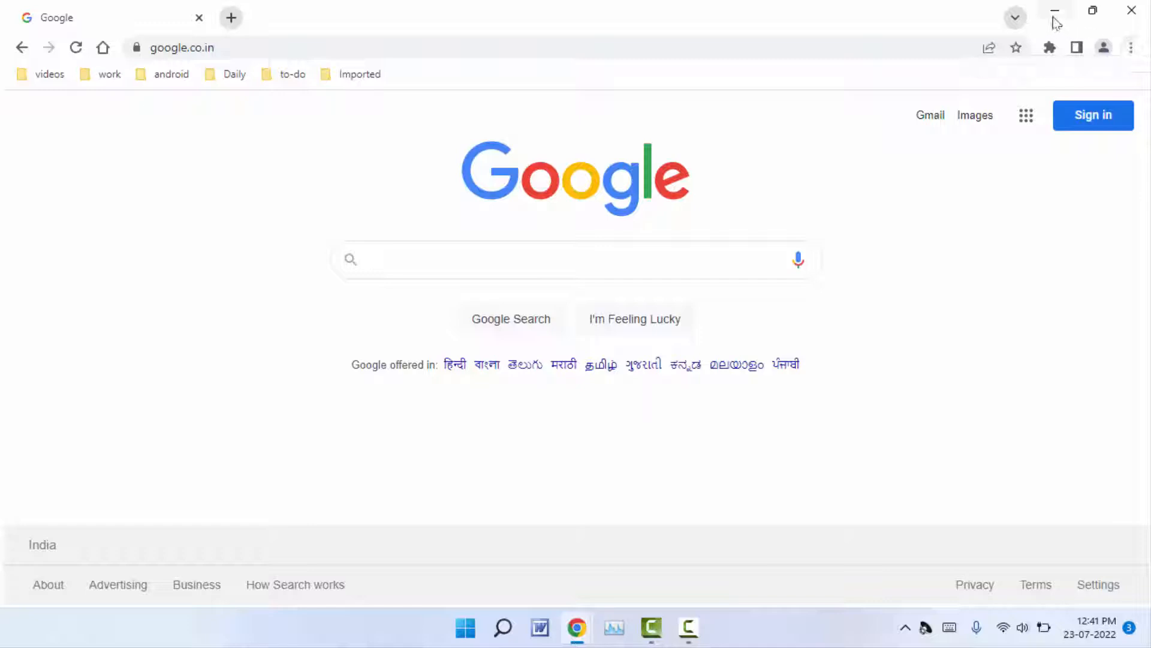
Minimize Chrome and browse Local Disk (C:) with hidden items and file name extensions shown
click(1054, 10)
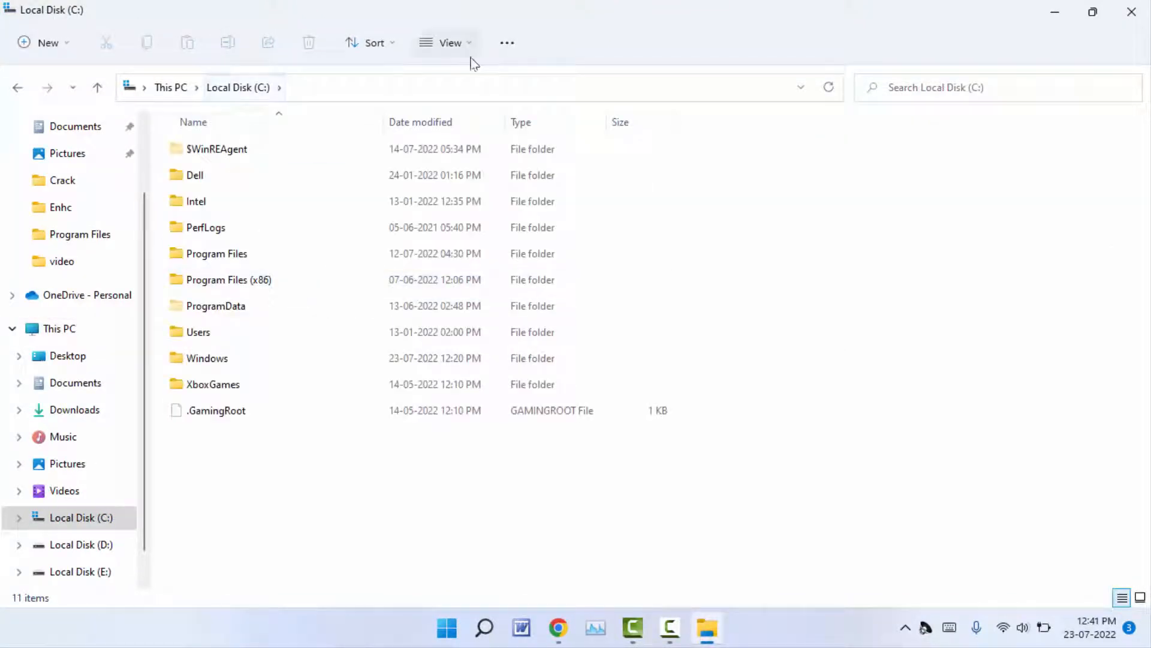
click(205, 226)
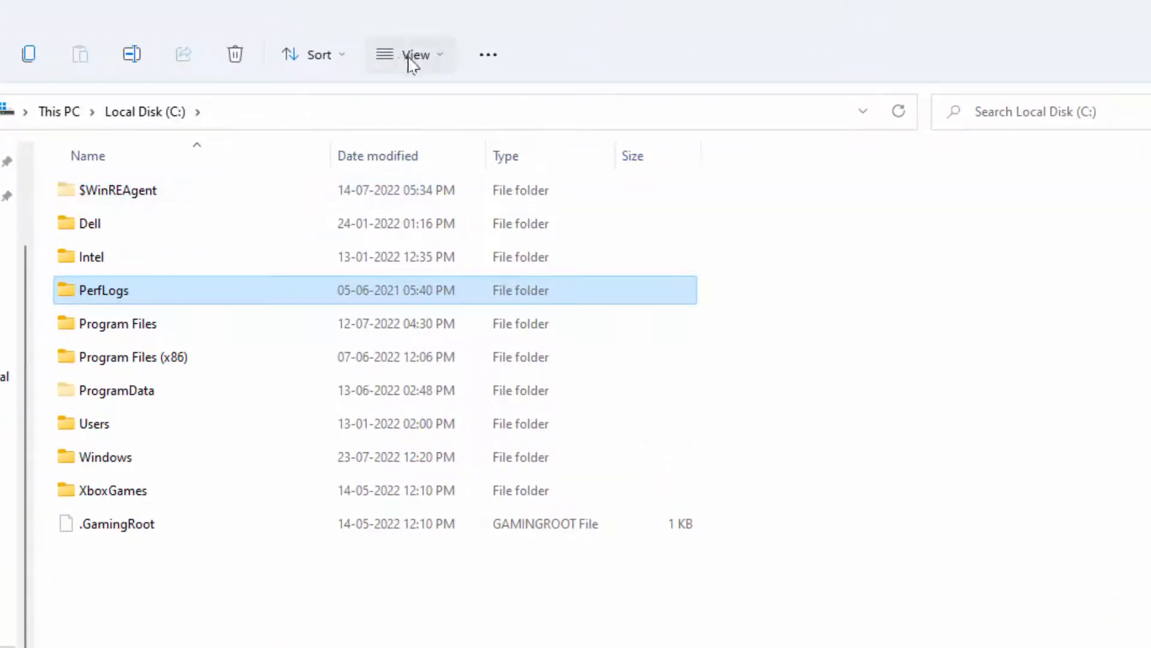
mouse_move(416, 55)
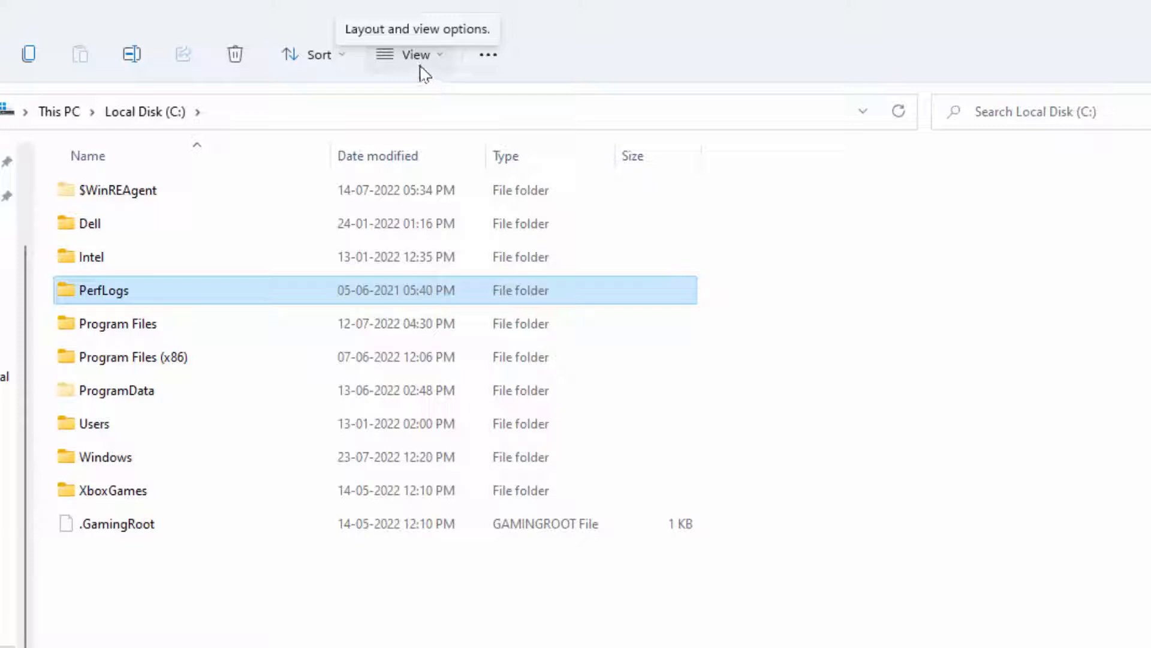
click(416, 54)
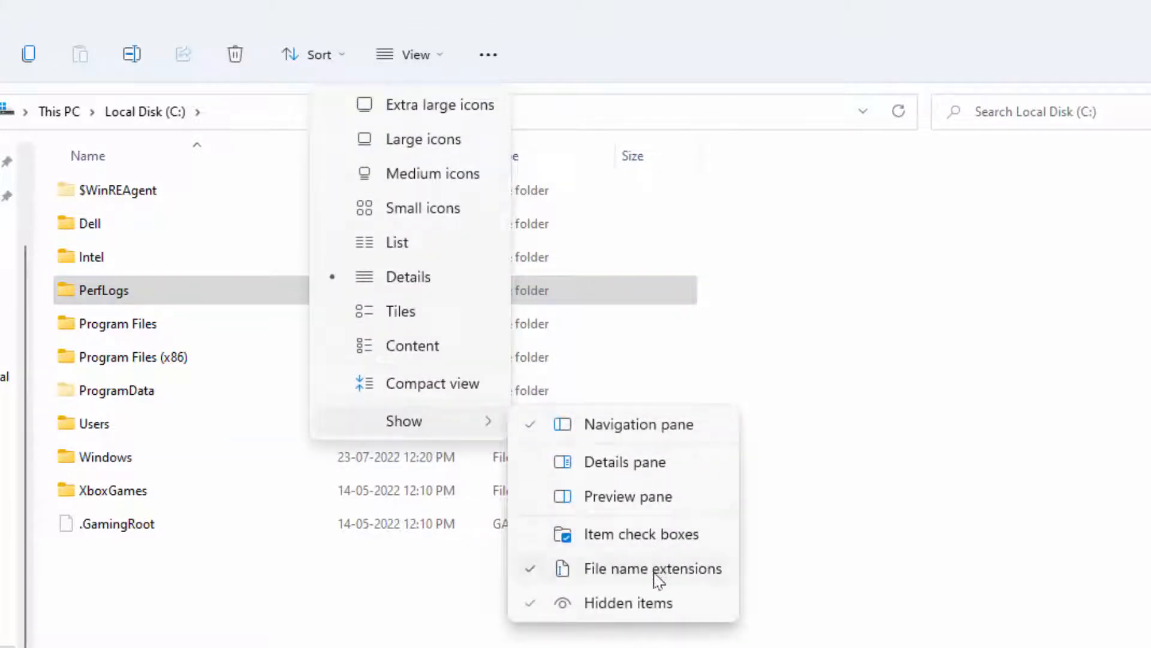
click(652, 568)
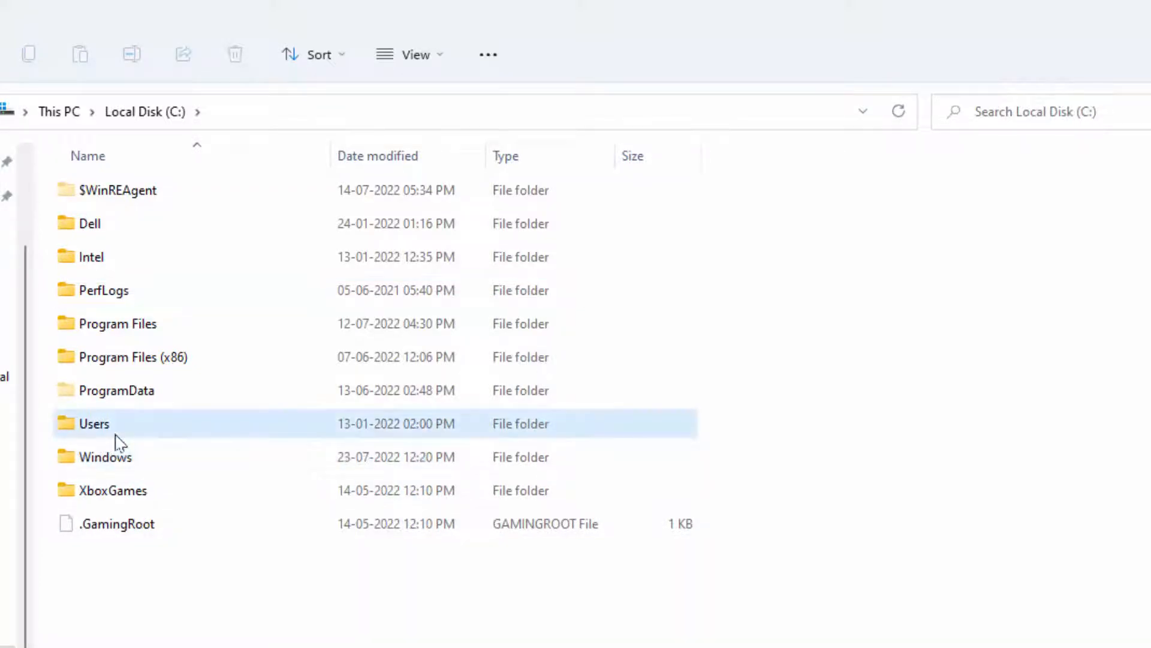
Navigate from Users through the personal profile into the hidden AppData\Local folder
double_click(94, 422)
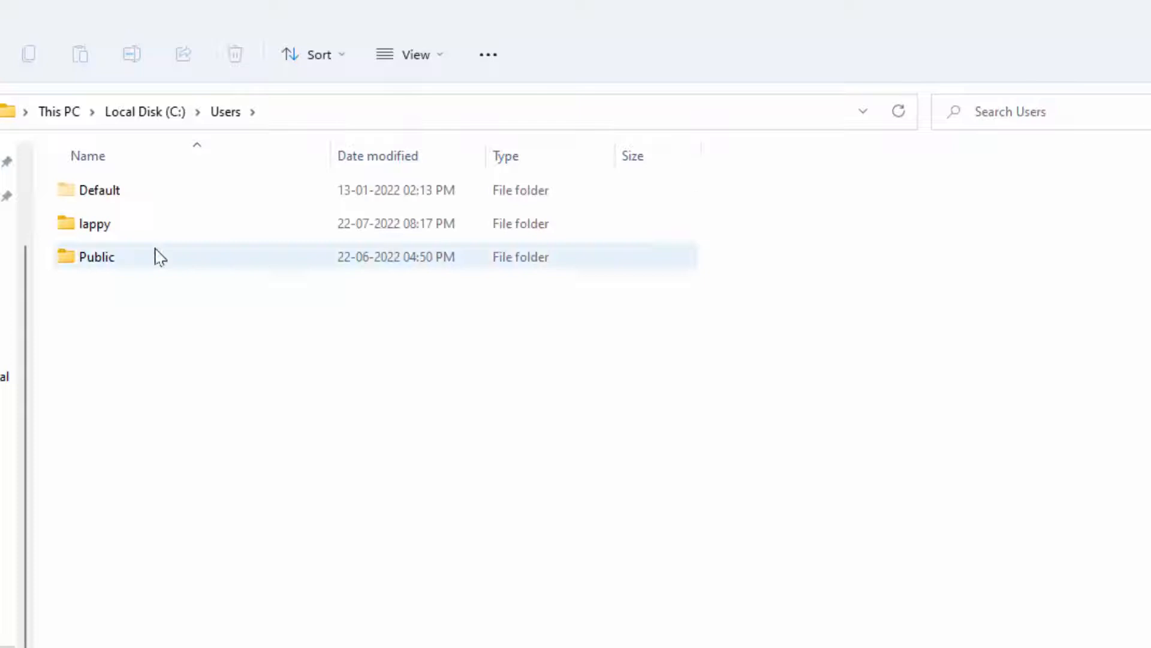
click(94, 223)
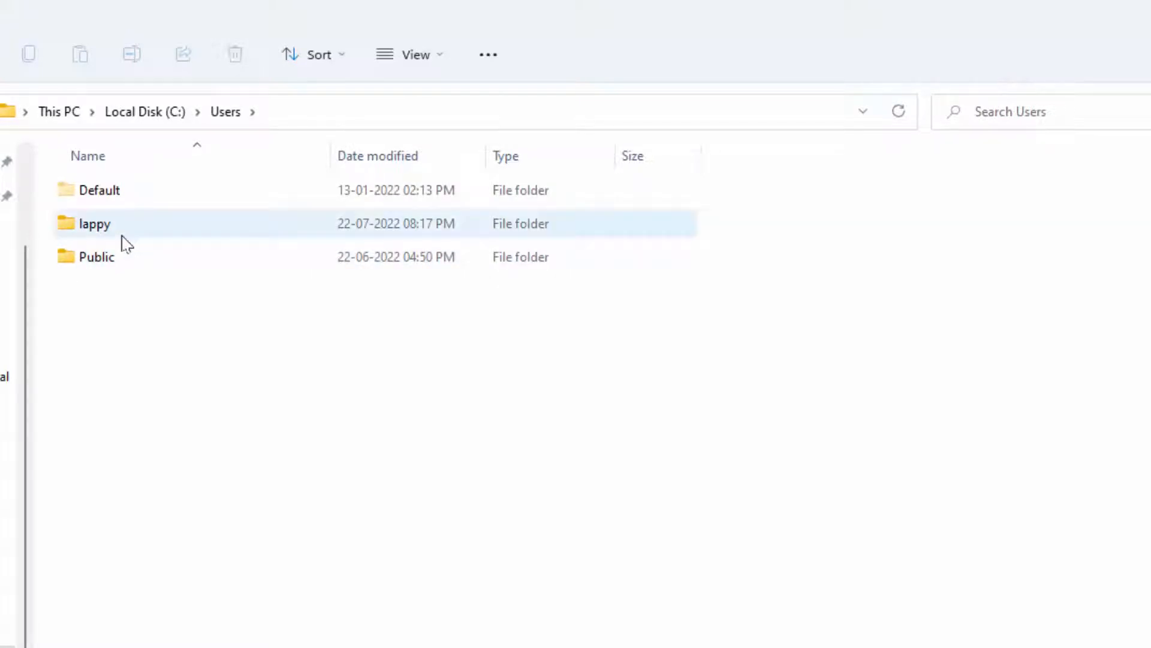
mouse_move(99, 238)
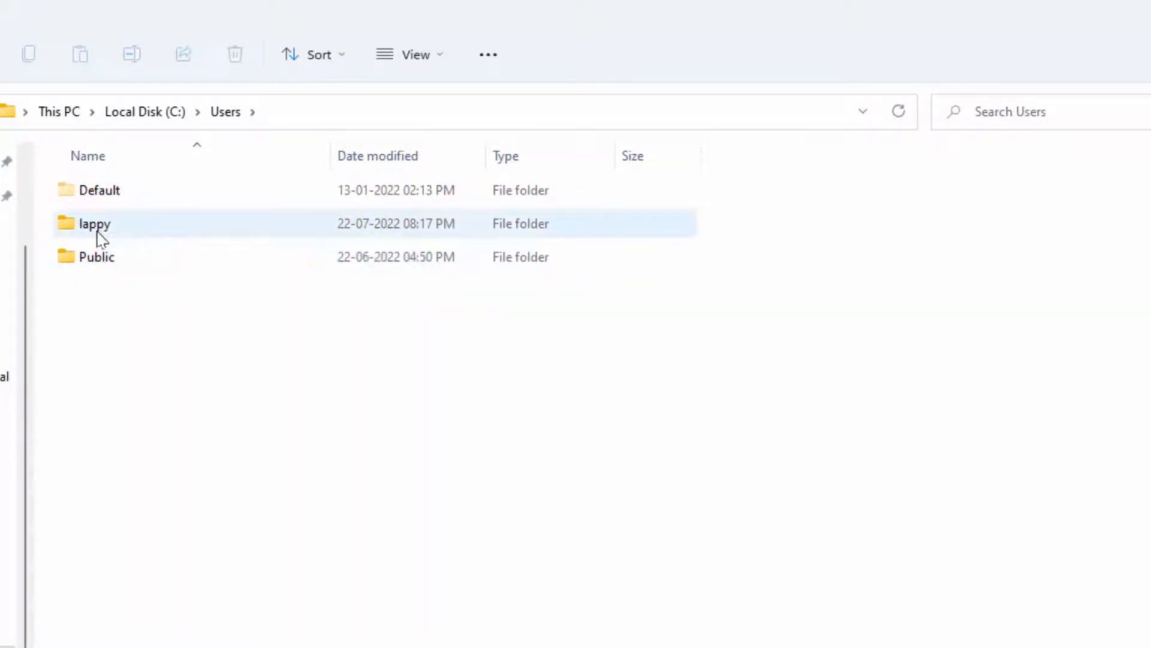
double_click(94, 223)
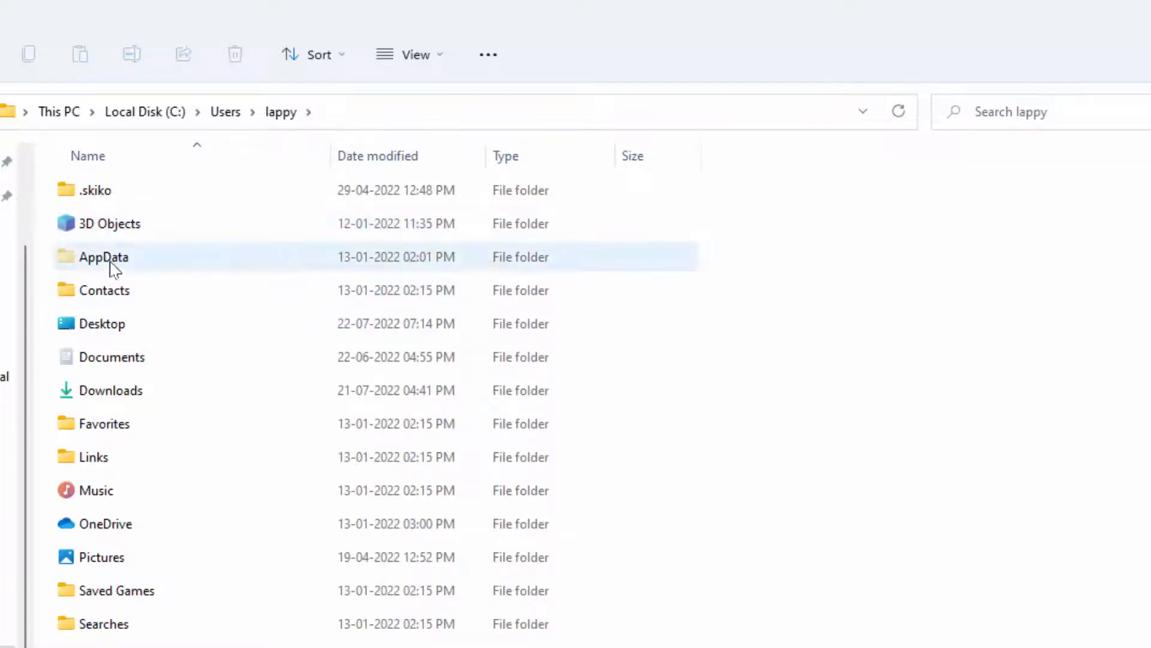
double_click(105, 256)
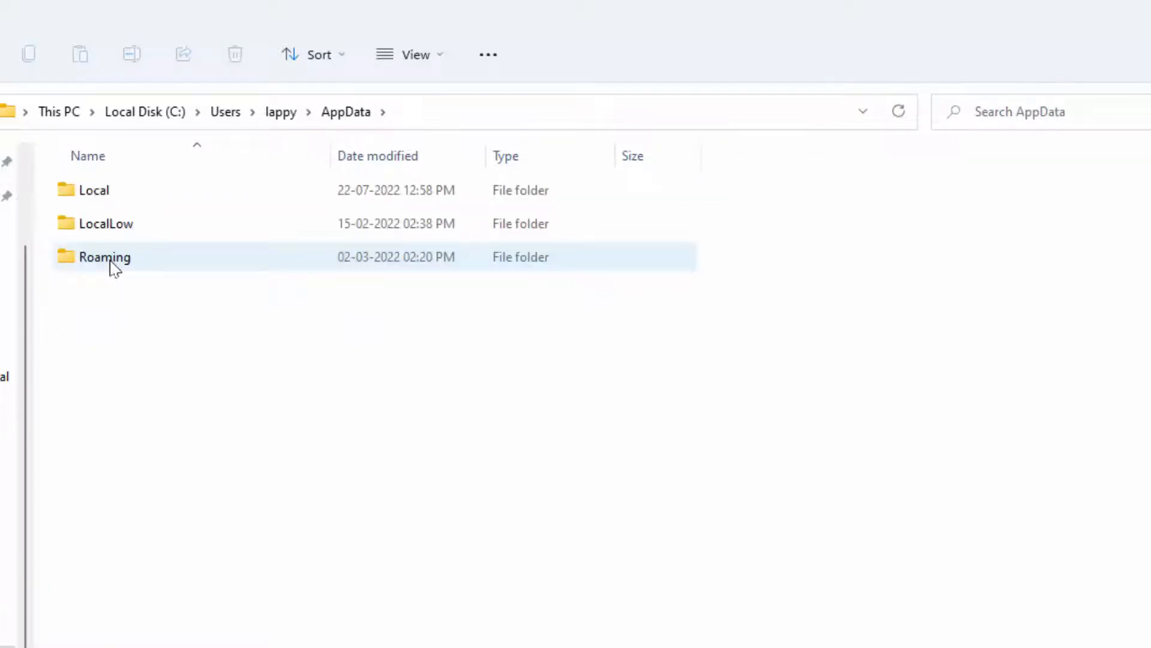
double_click(93, 190)
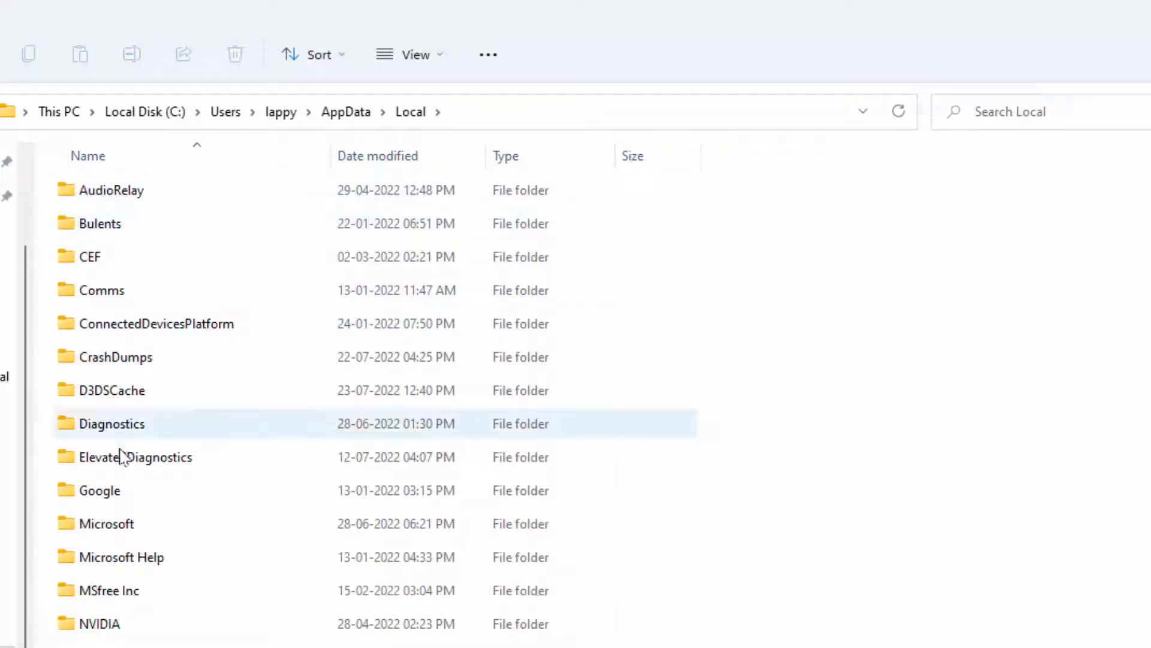
Drill into Google\Chrome\User Data and open the Default profile folder
double_click(98, 490)
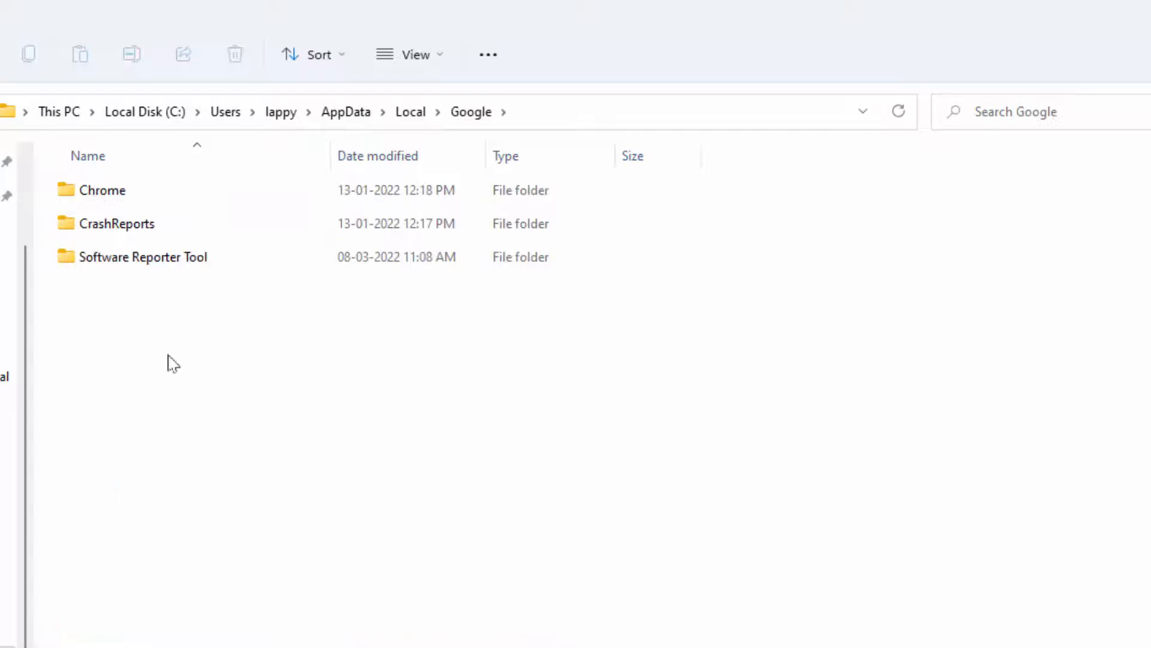
click(101, 190)
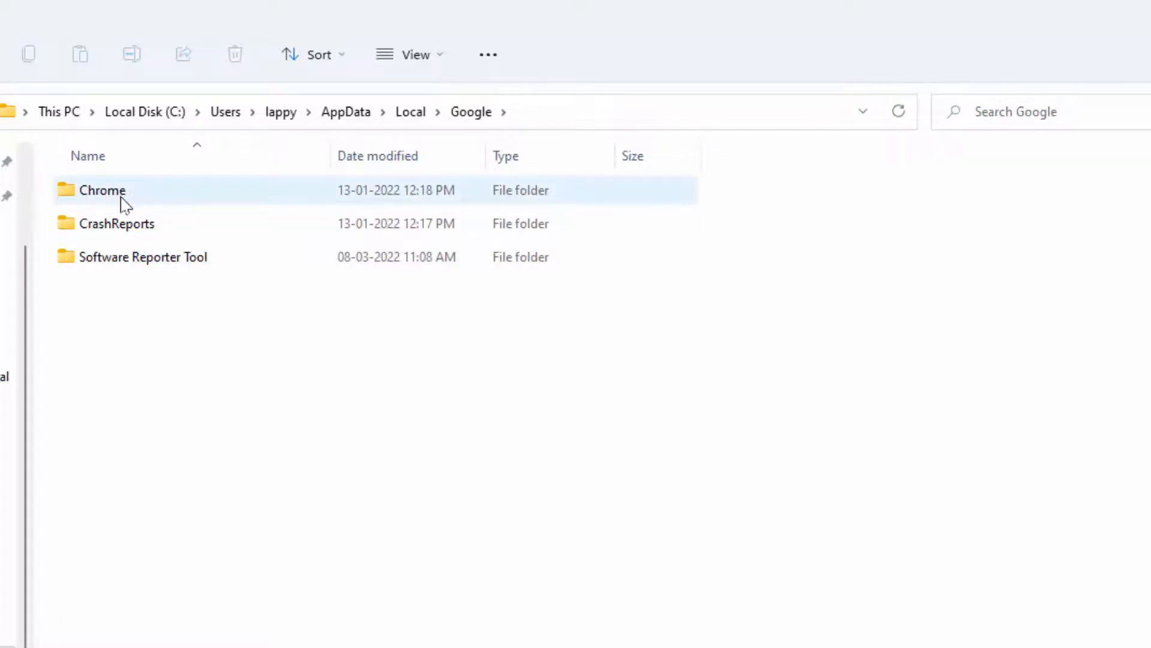
double_click(102, 190)
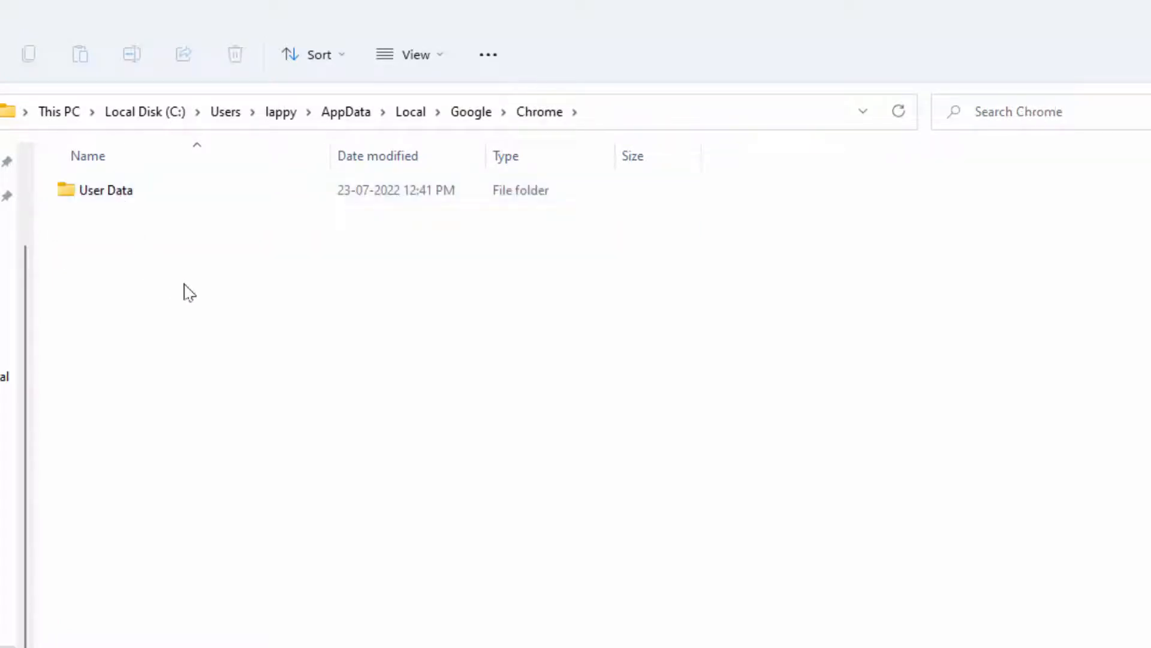
double_click(105, 189)
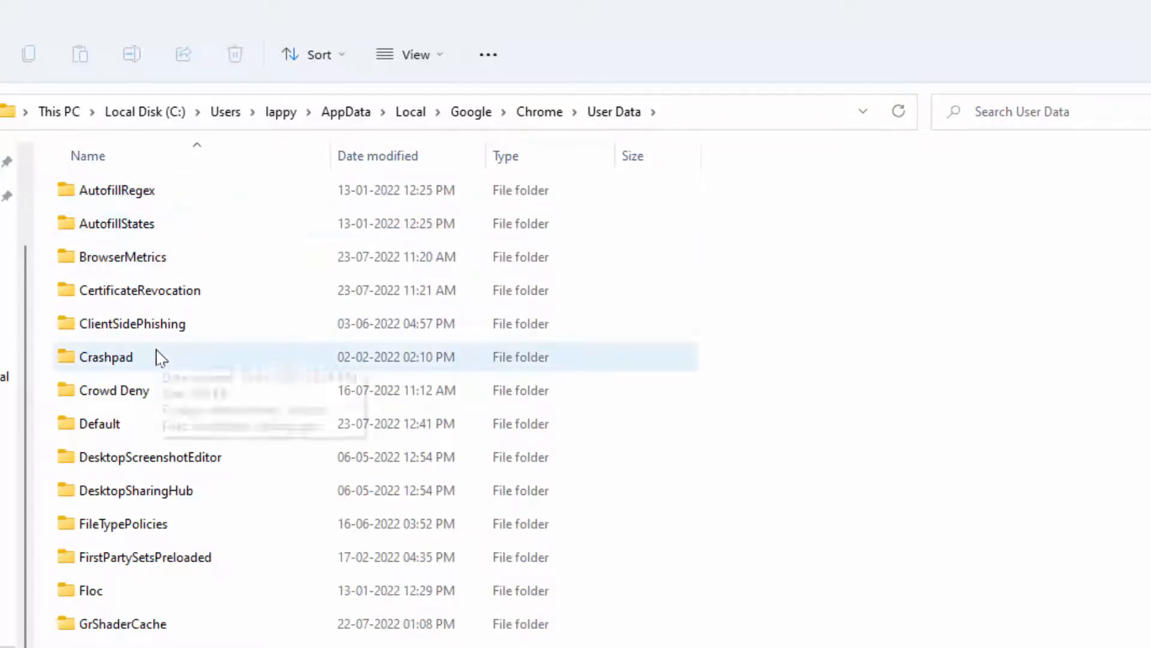
click(99, 422)
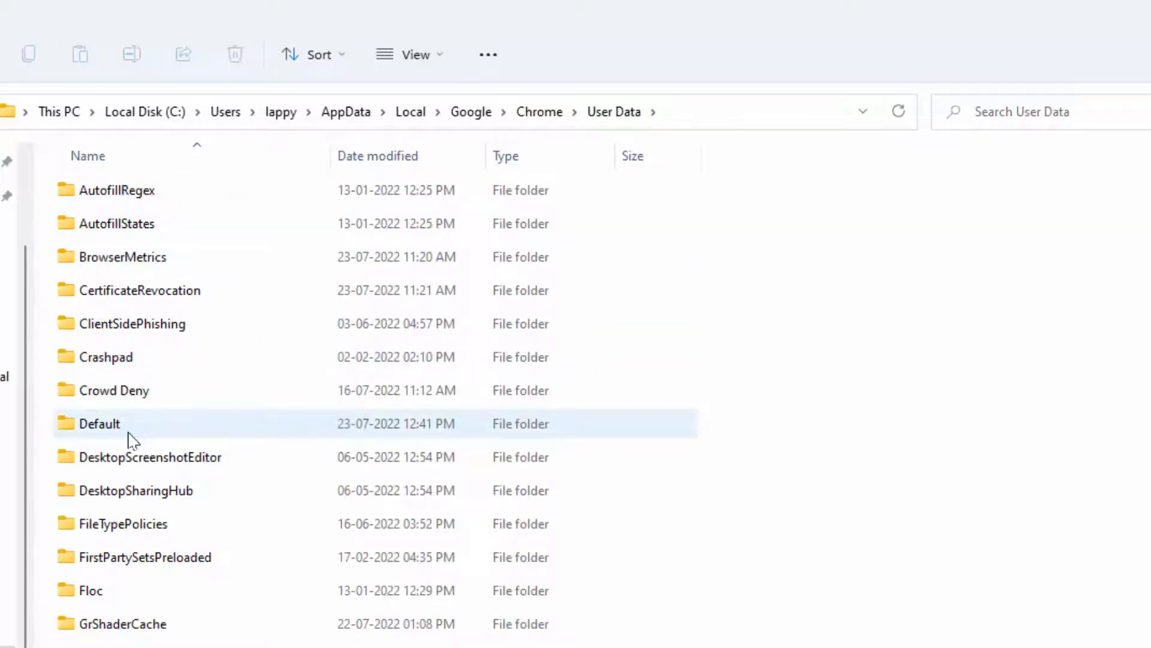
double_click(98, 423)
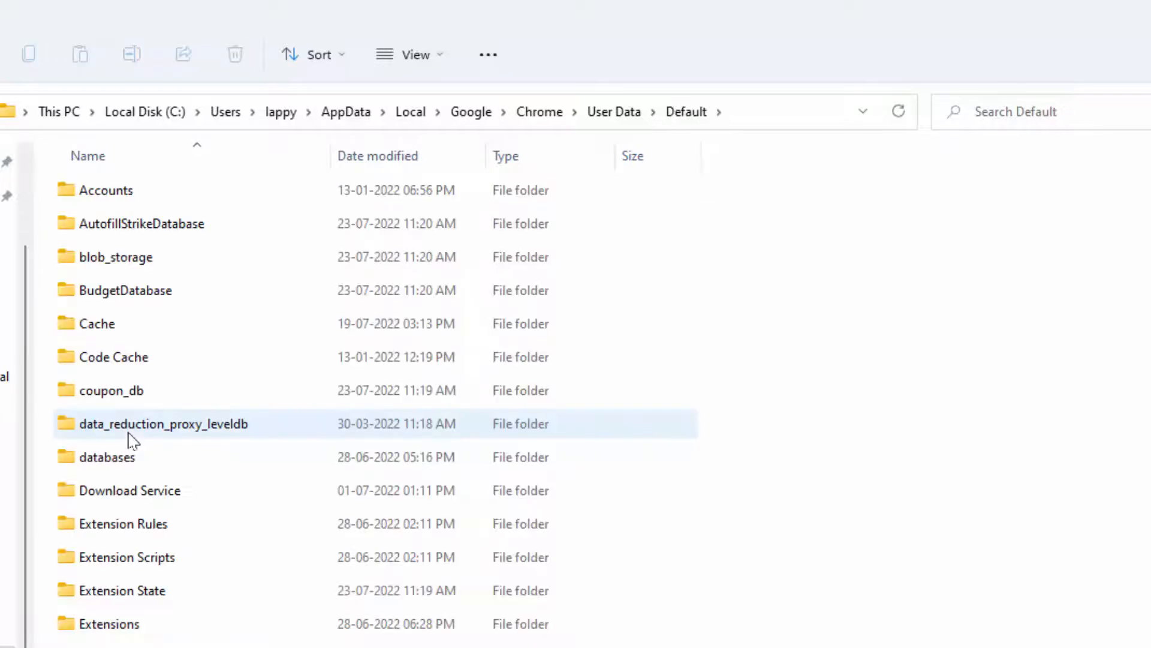
scroll(down, 3)
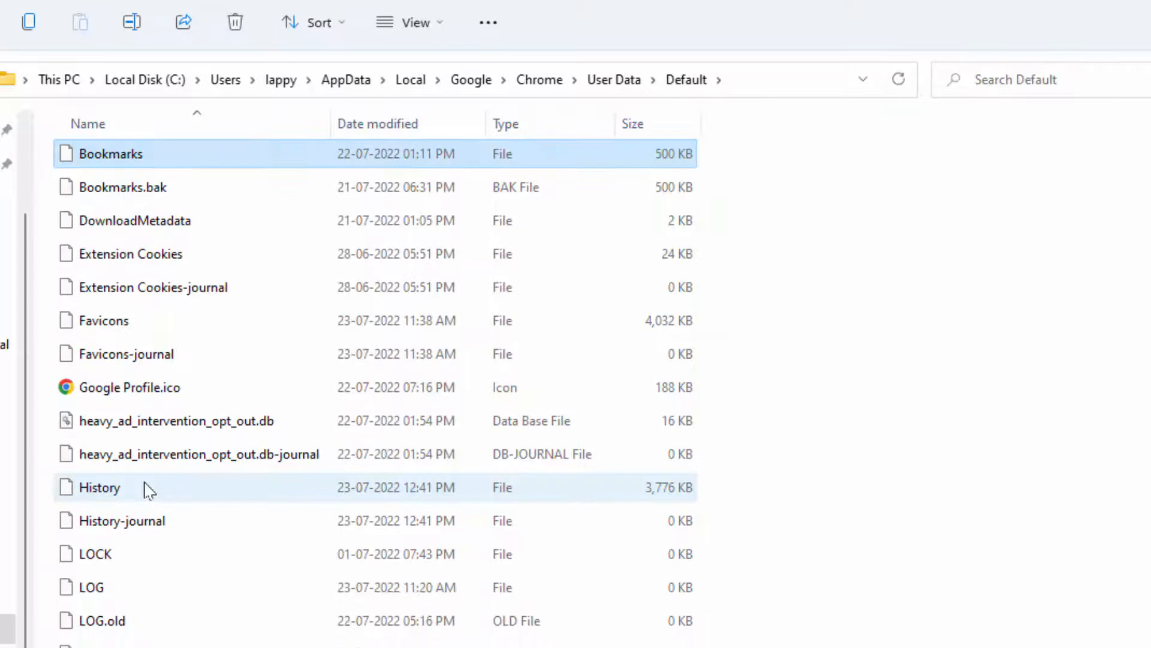
scroll(down, 3)
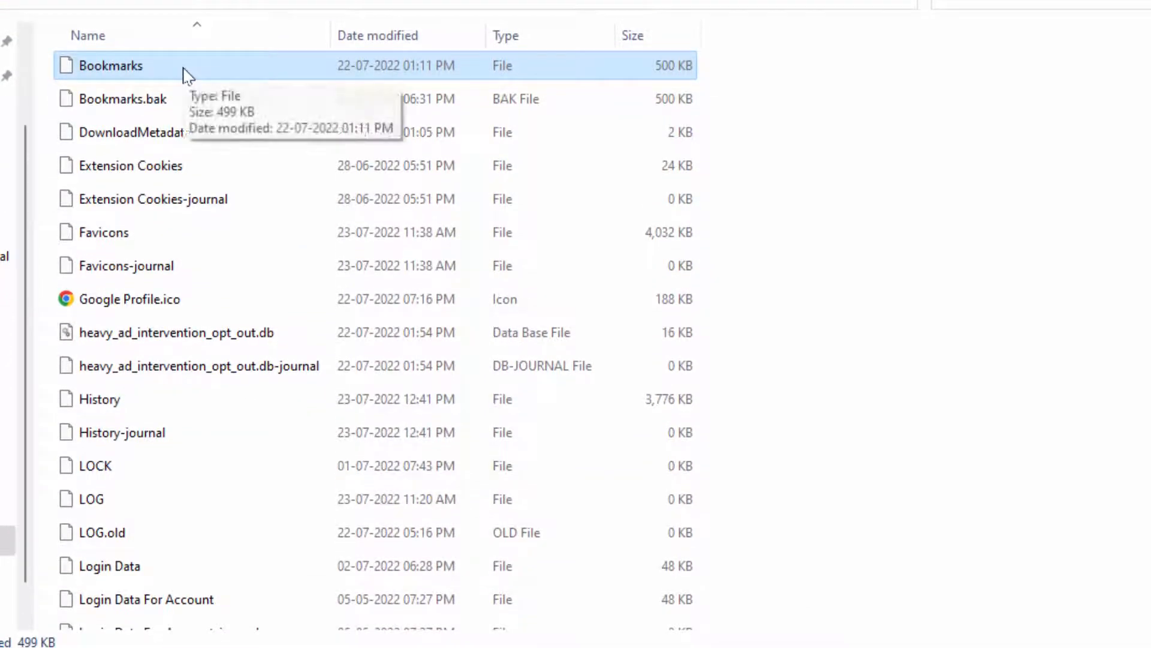
mouse_move(135, 132)
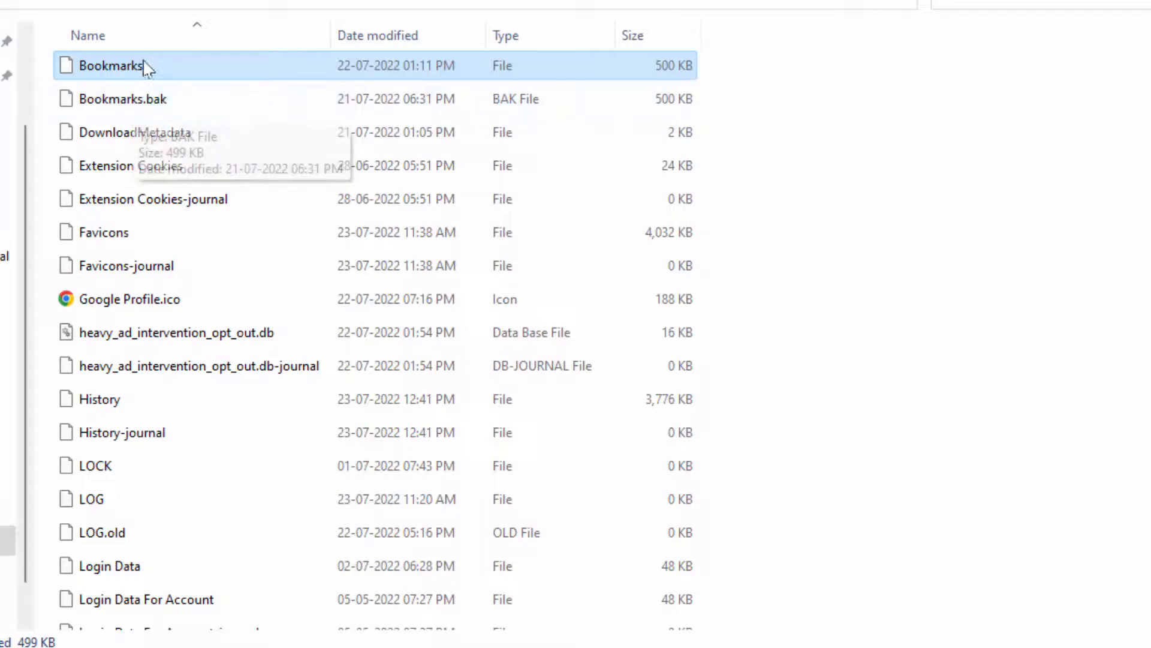
mouse_move(158, 72)
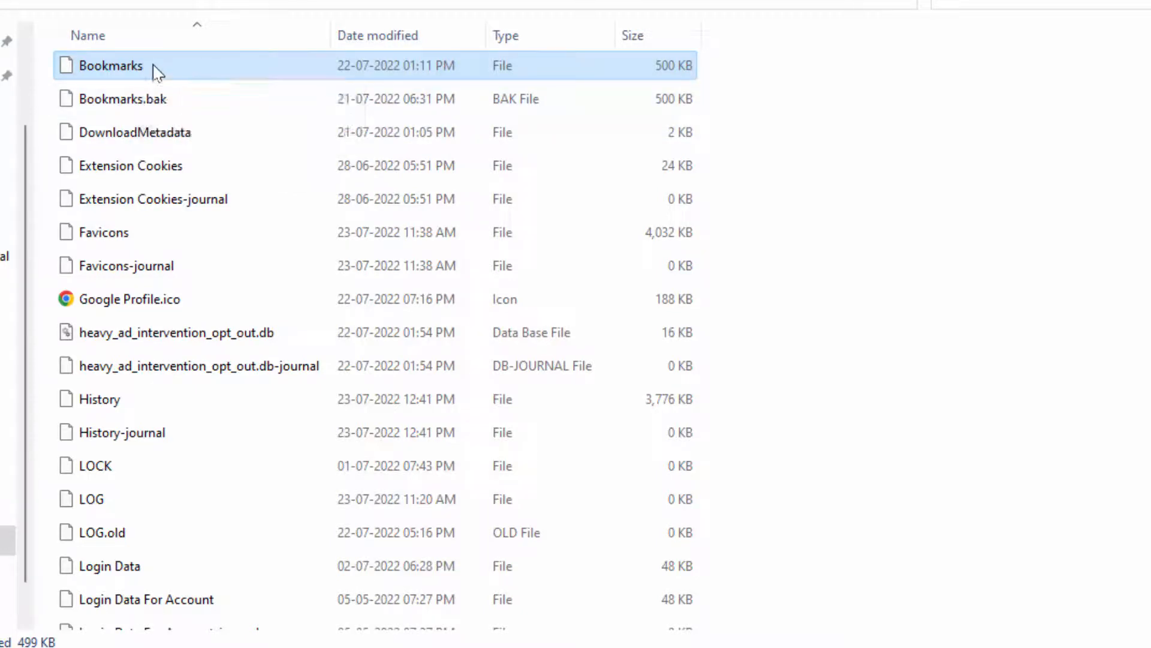
double_click(110, 65)
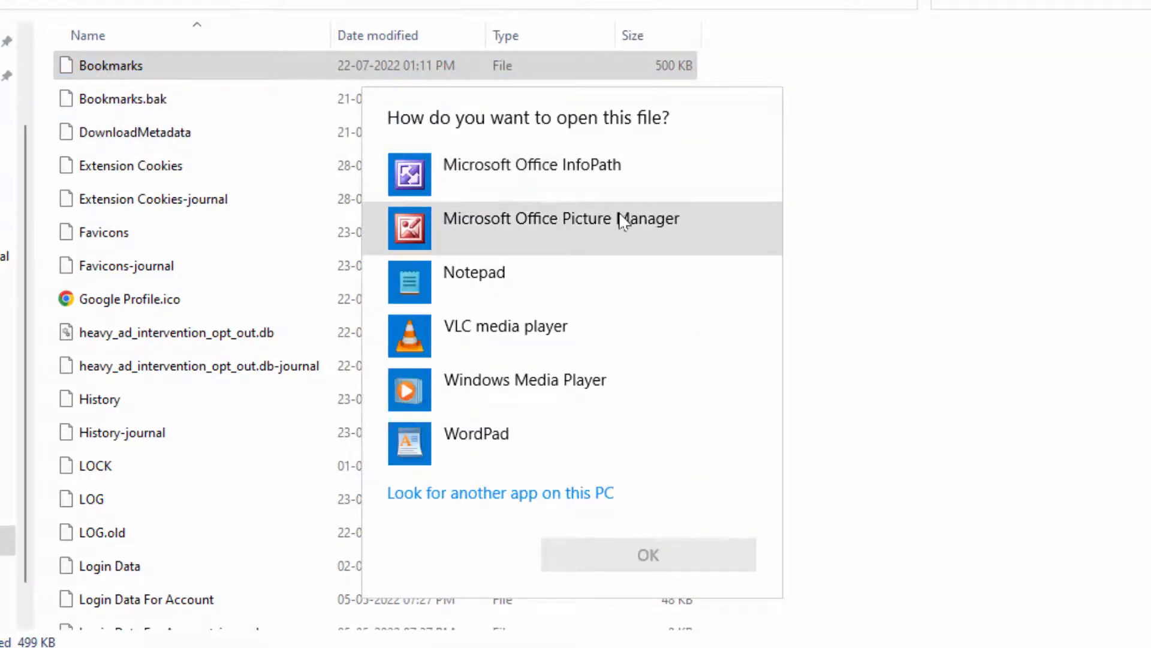
click(474, 272)
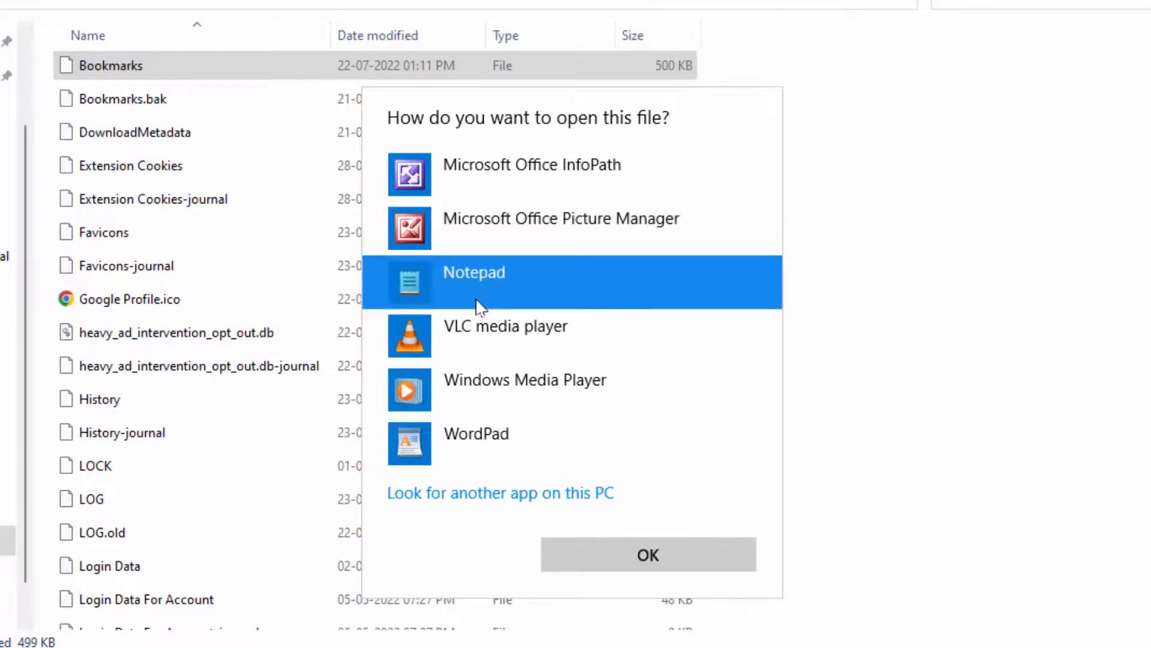
mouse_move(647, 554)
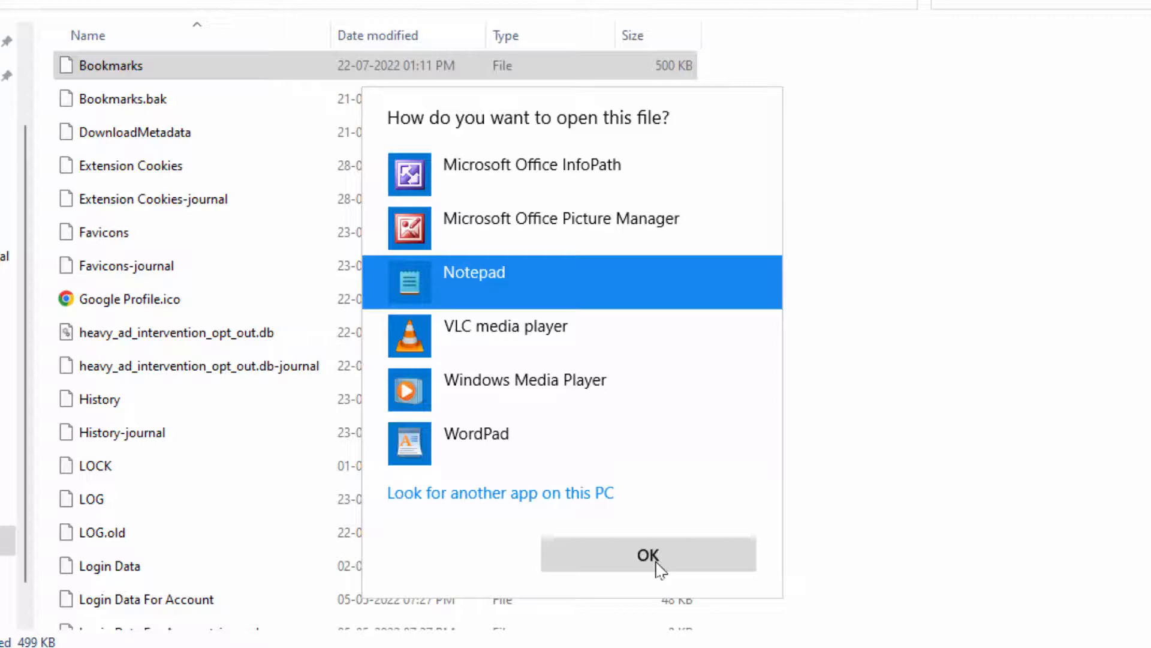
click(647, 554)
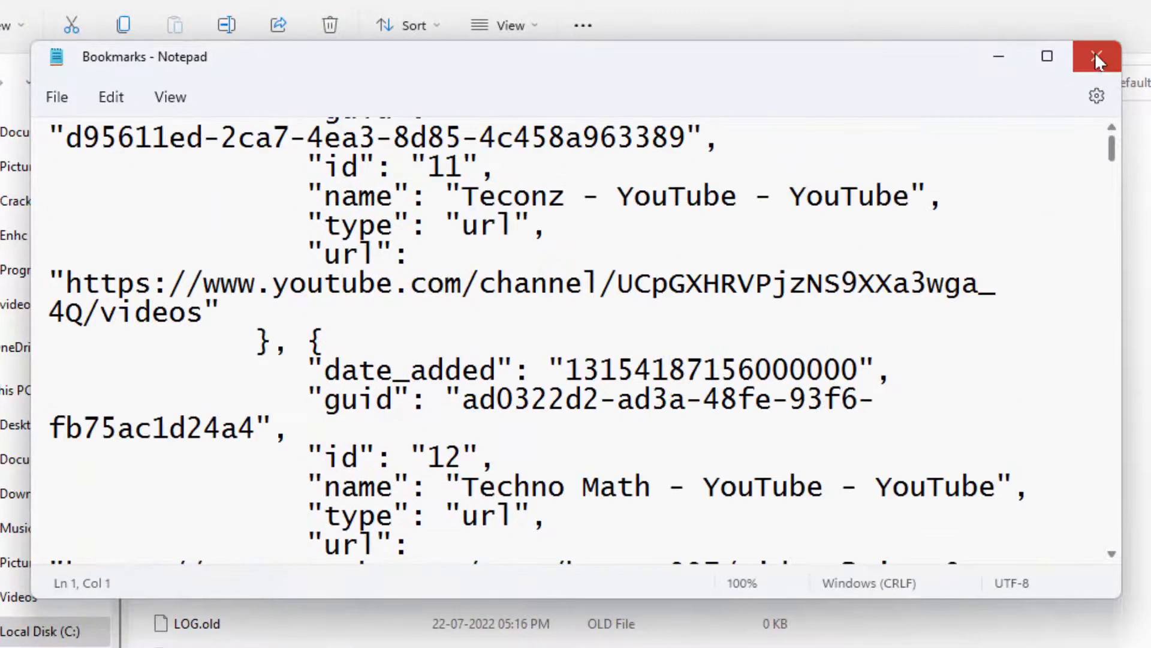
click(1096, 56)
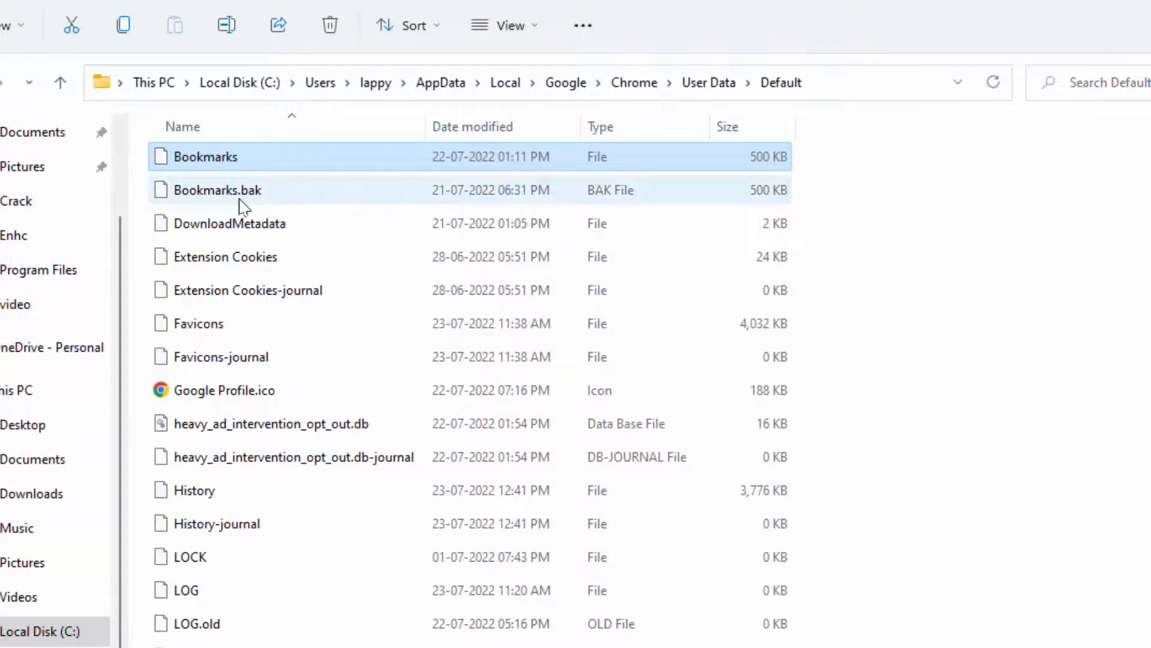
mouse_move(243, 199)
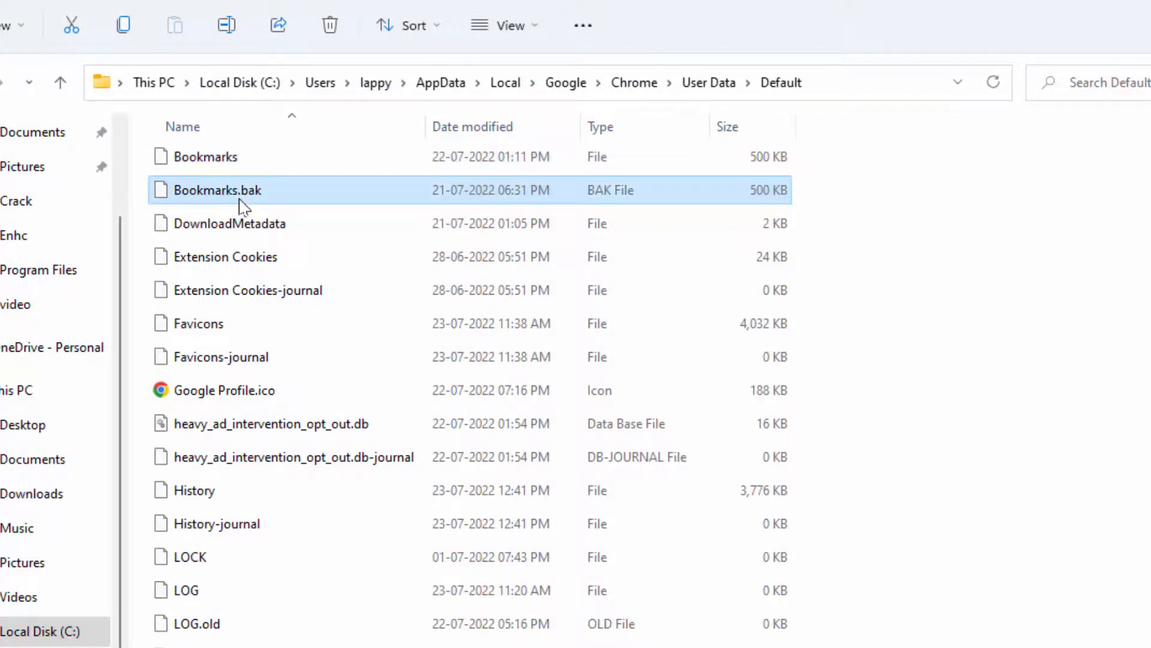
double_click(217, 190)
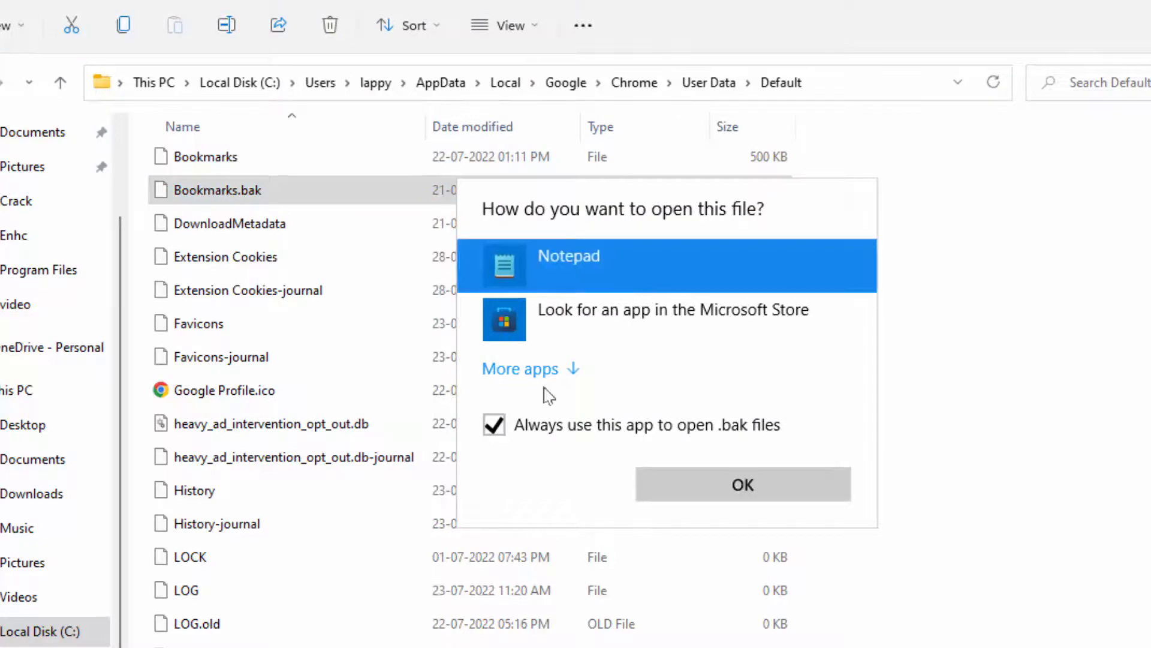
click(741, 484)
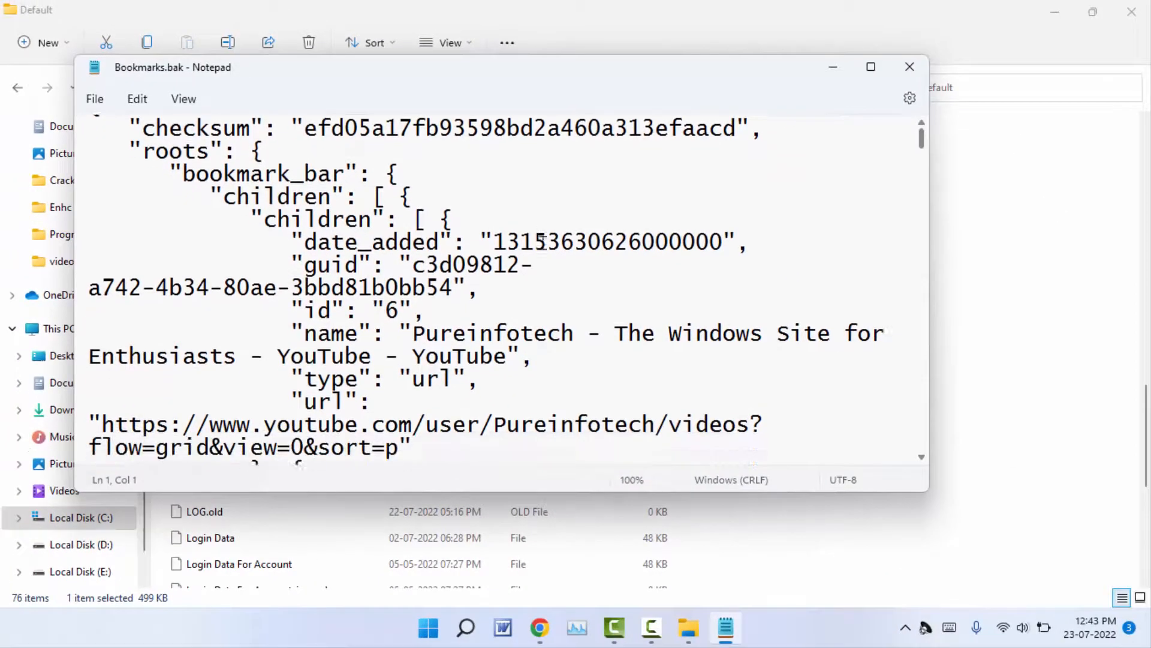
scroll(down, 3)
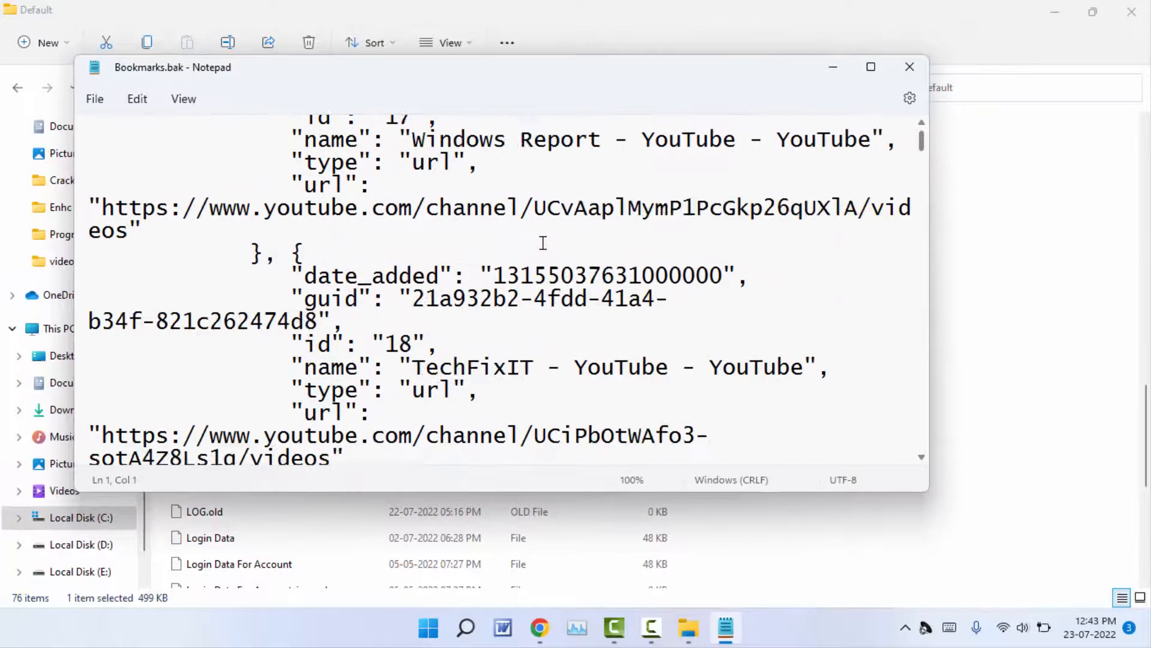
scroll(down, 3)
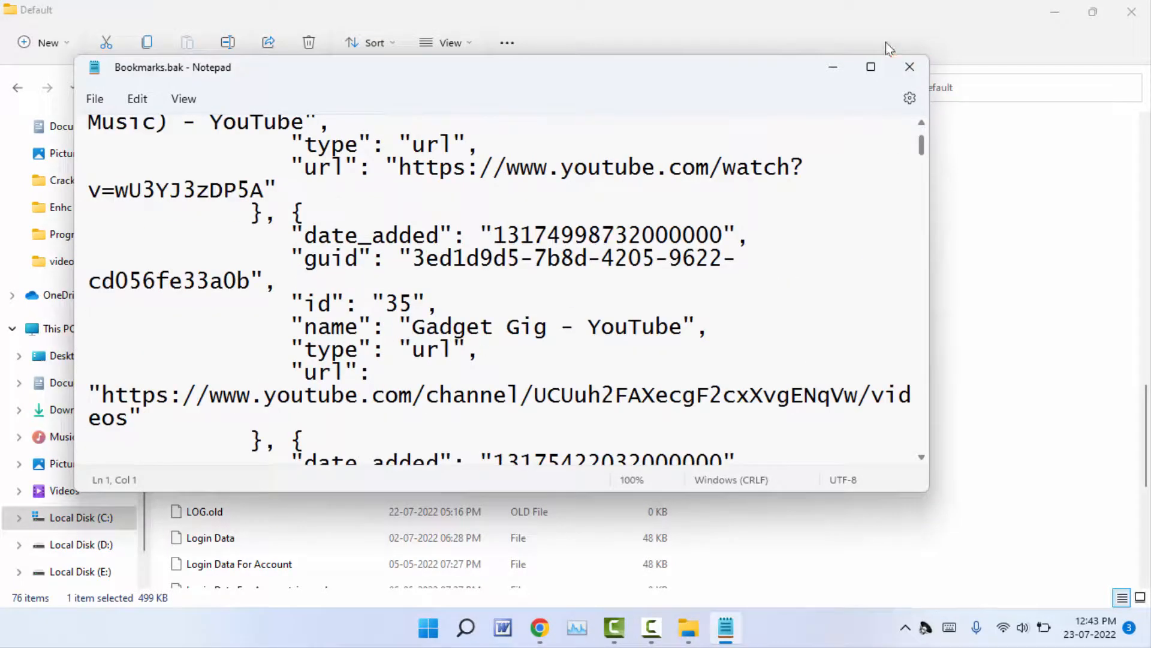
mouse_move(909, 67)
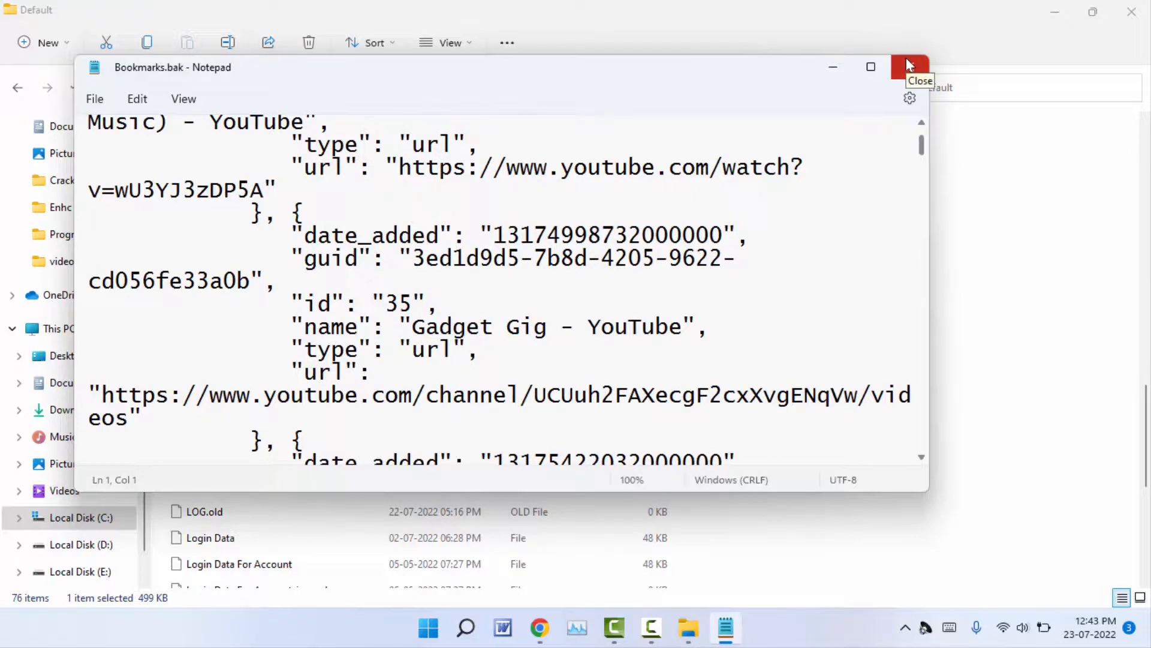
click(909, 66)
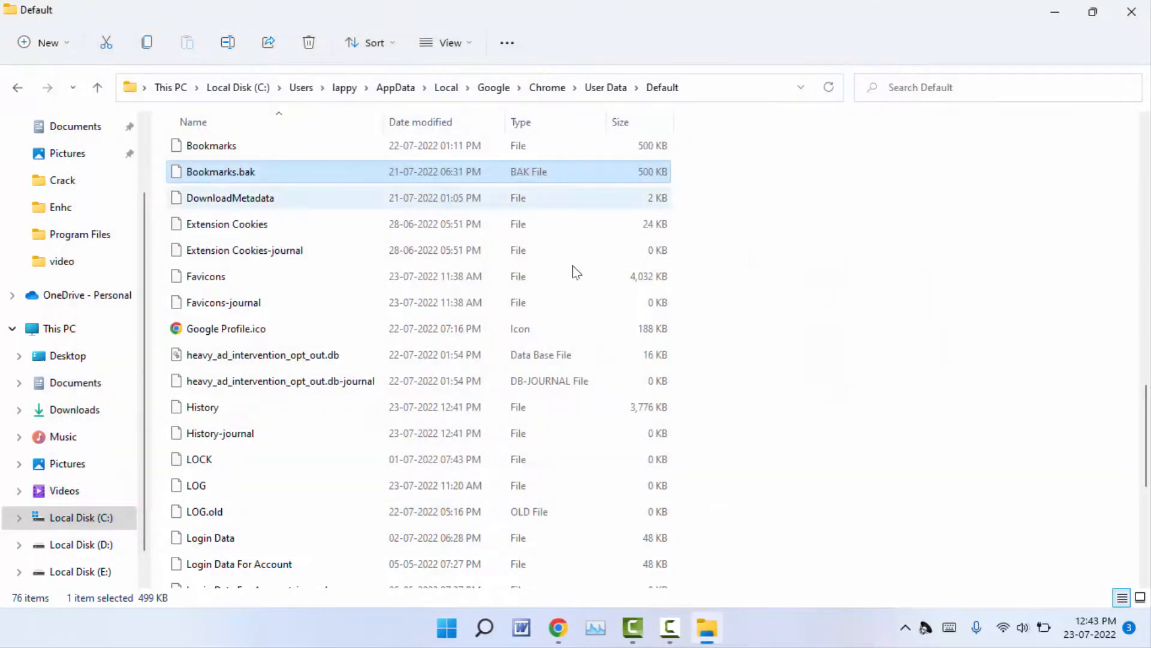